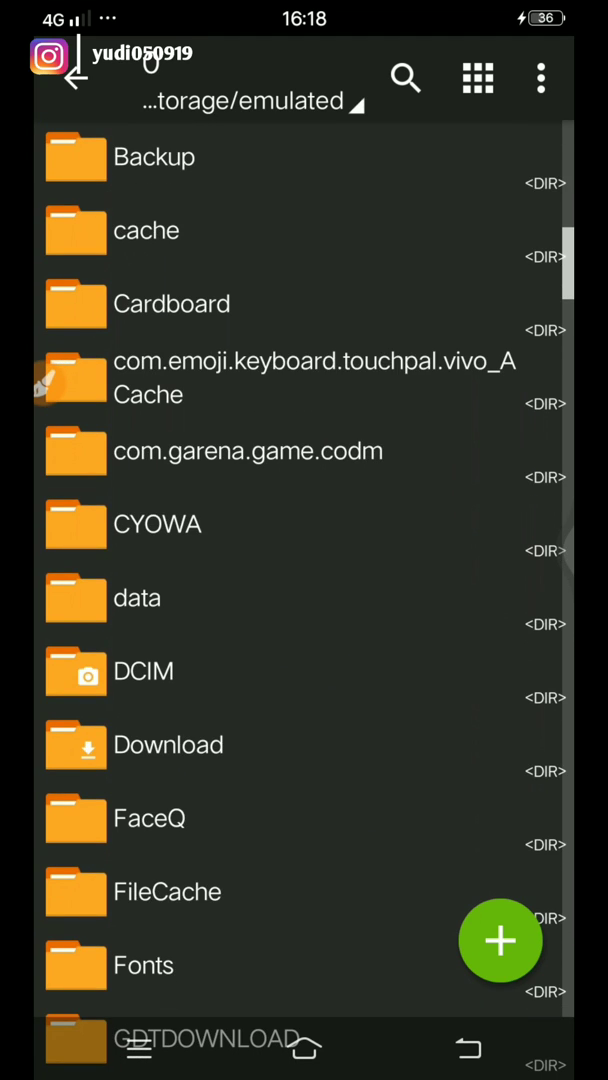
Extract the 32-bit Assets Bundle Extractor zip in Download, check the 32bit folder, return home.
click(168, 744)
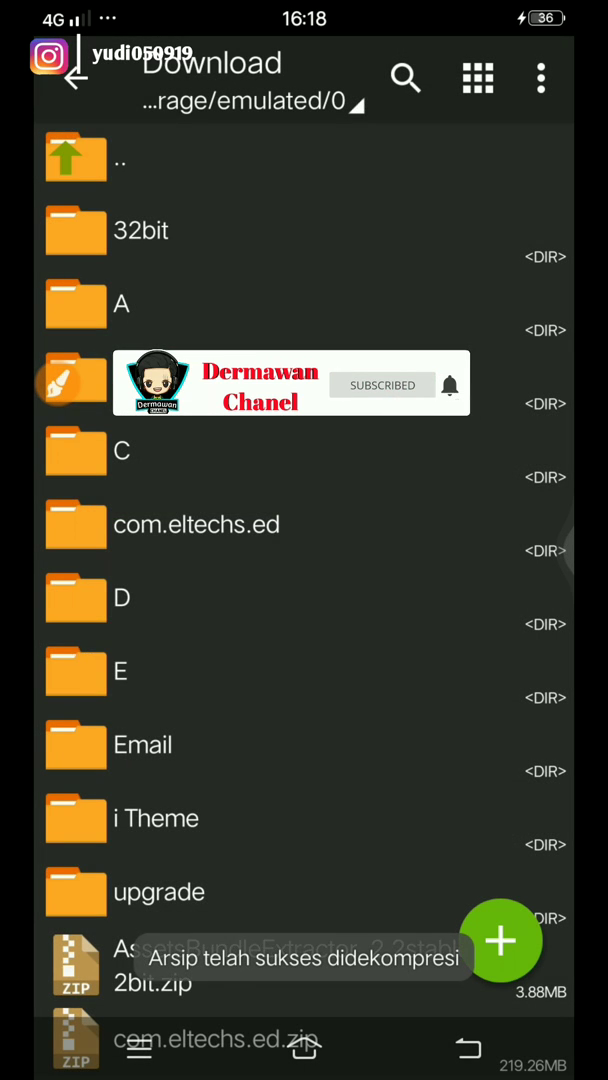
click(140, 232)
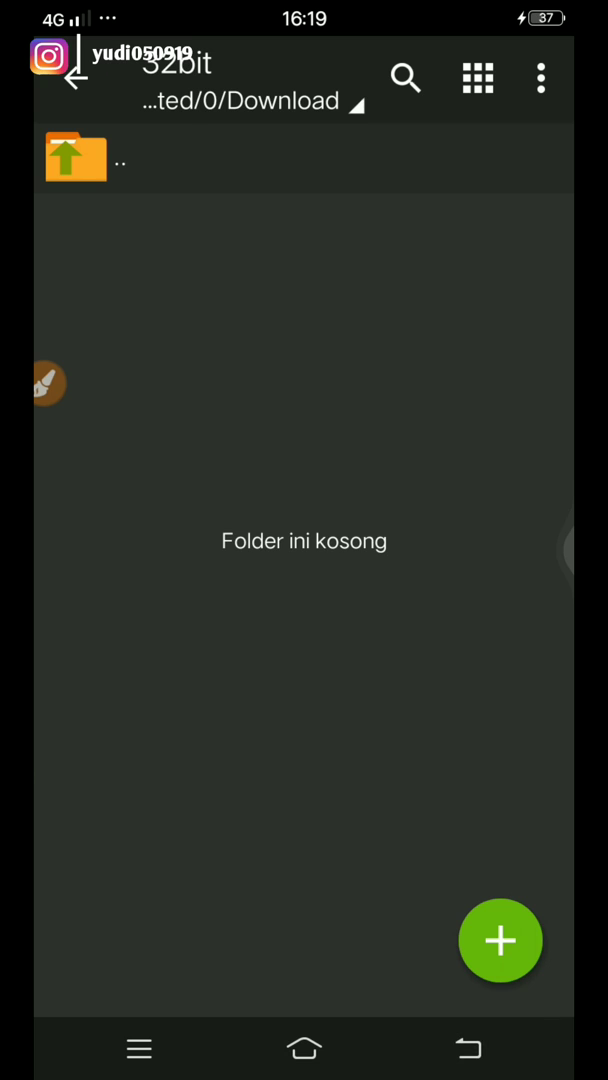
click(76, 158)
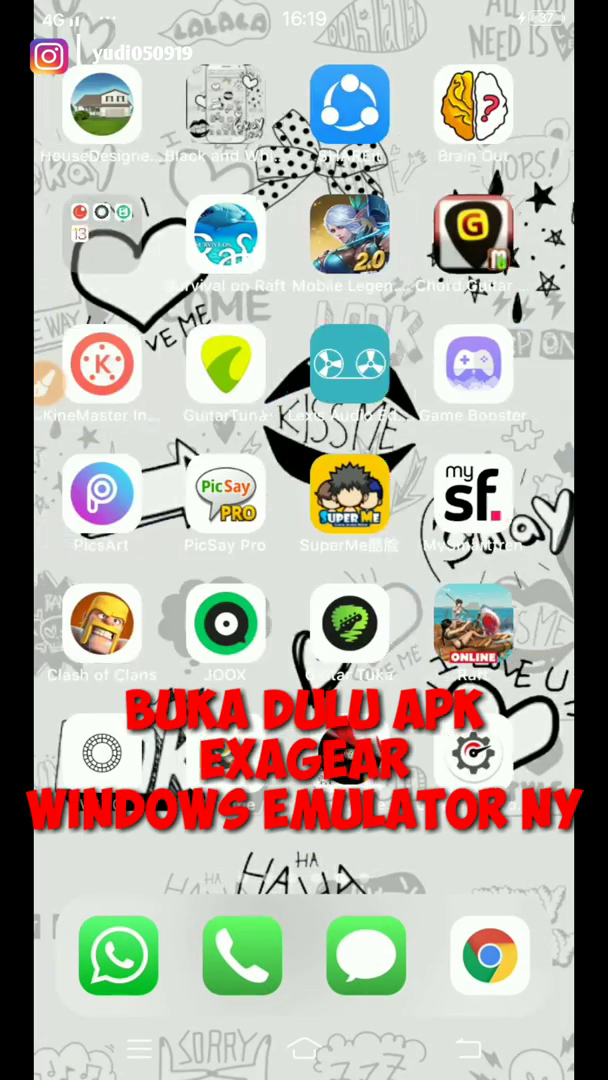
Launch ExaGear briefly via its side menu, then bring up com.eltechs.ed.zip's actions in ZArchiver.
scroll(left, 3)
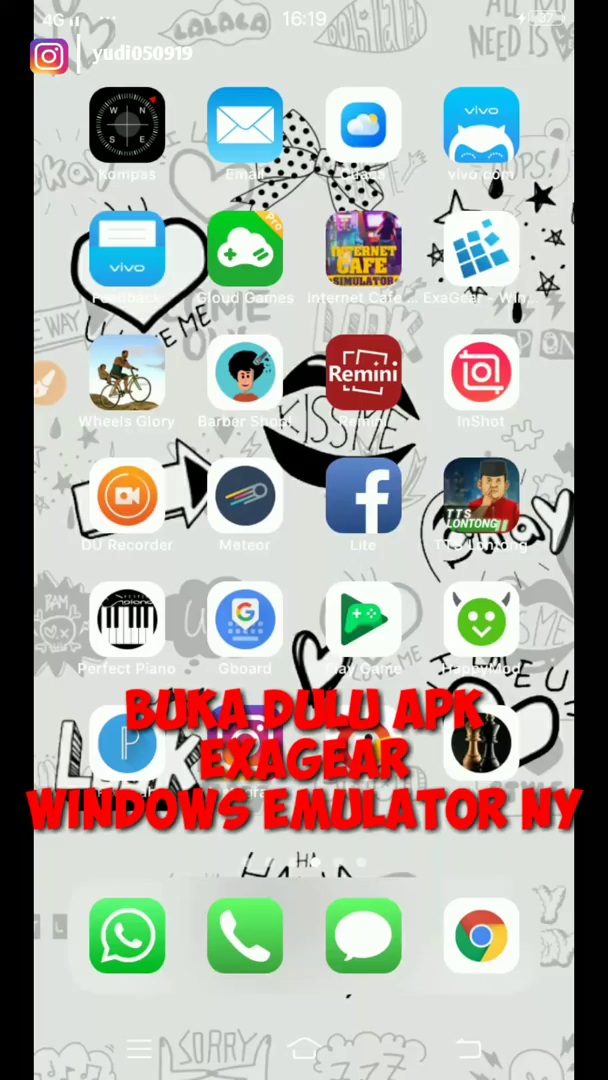
click(480, 248)
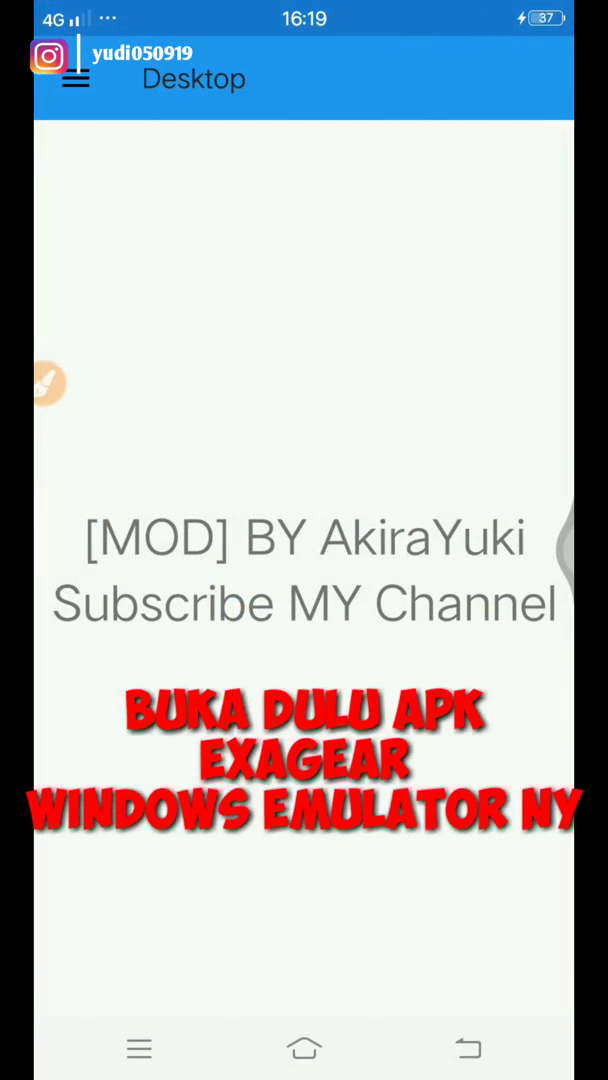
click(76, 78)
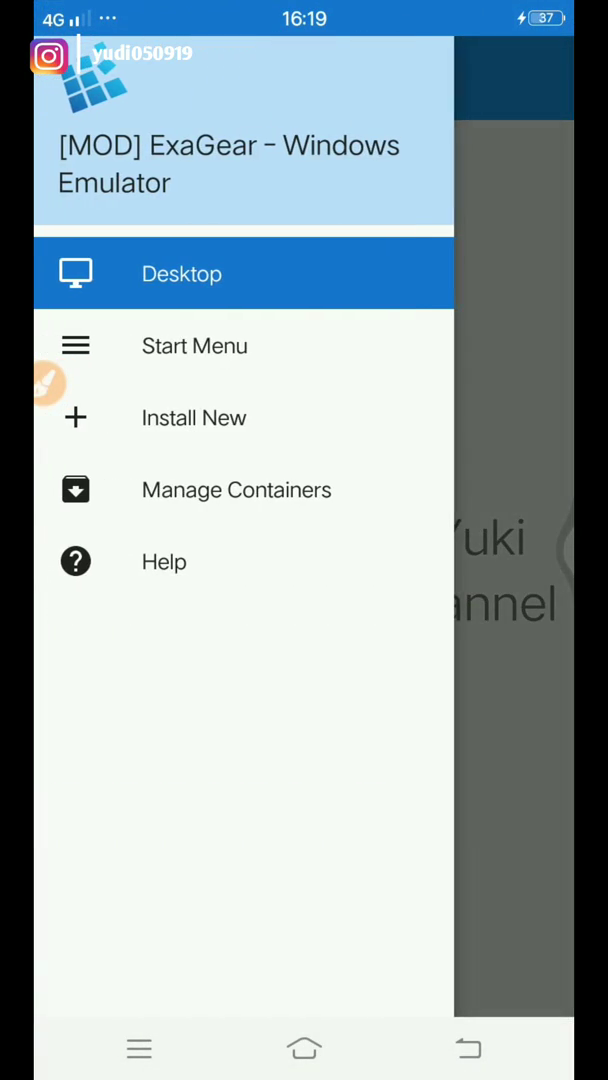
click(180, 272)
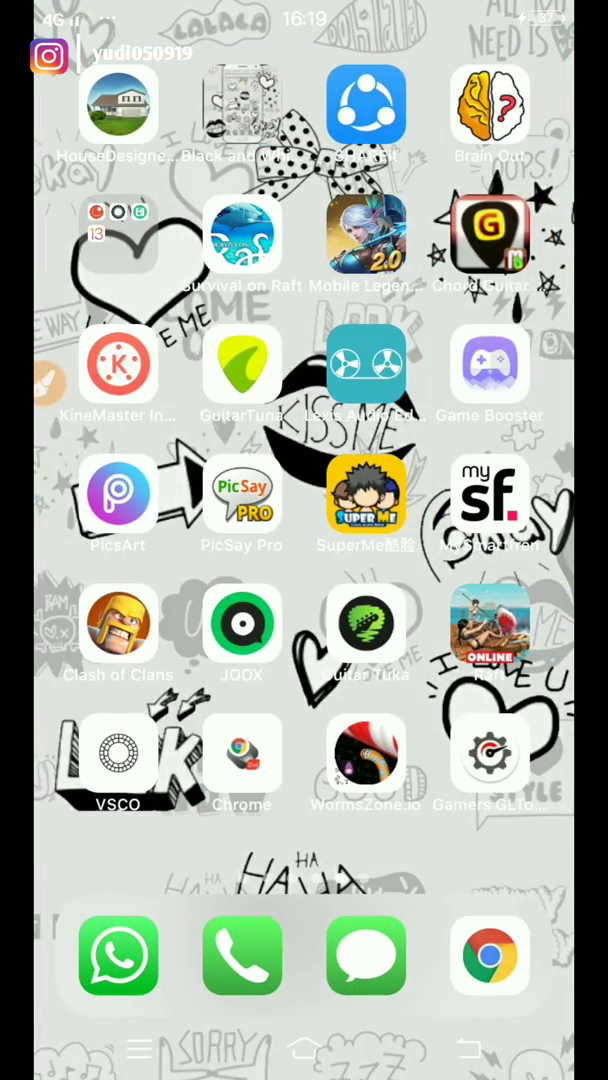
scroll(left, 3)
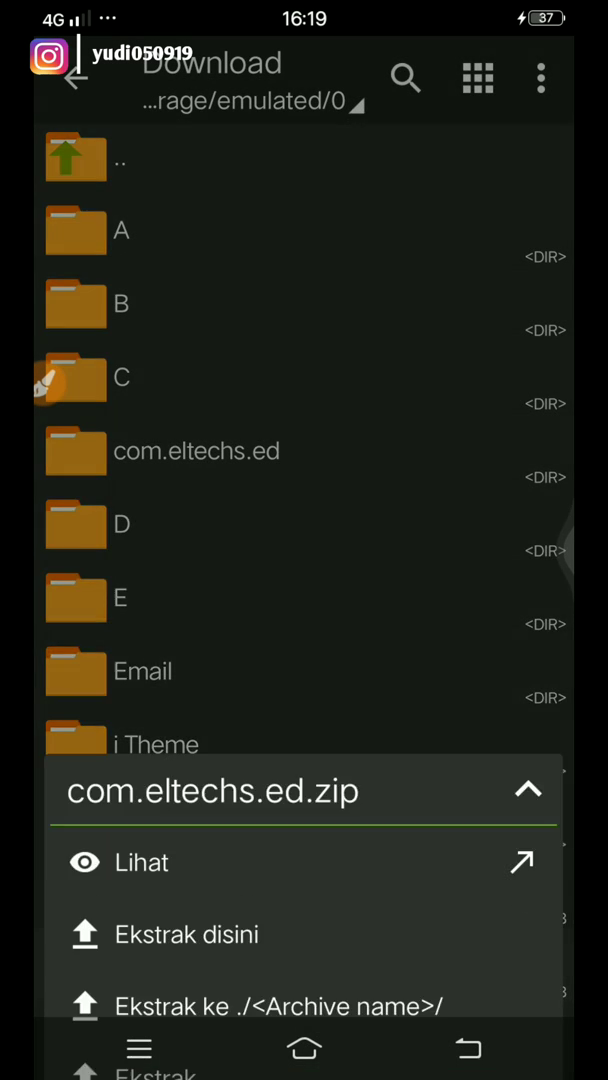
Extract com.eltechs.ed.zip here and paste the com.eltechs.ed folder into Android/obb.
click(190, 934)
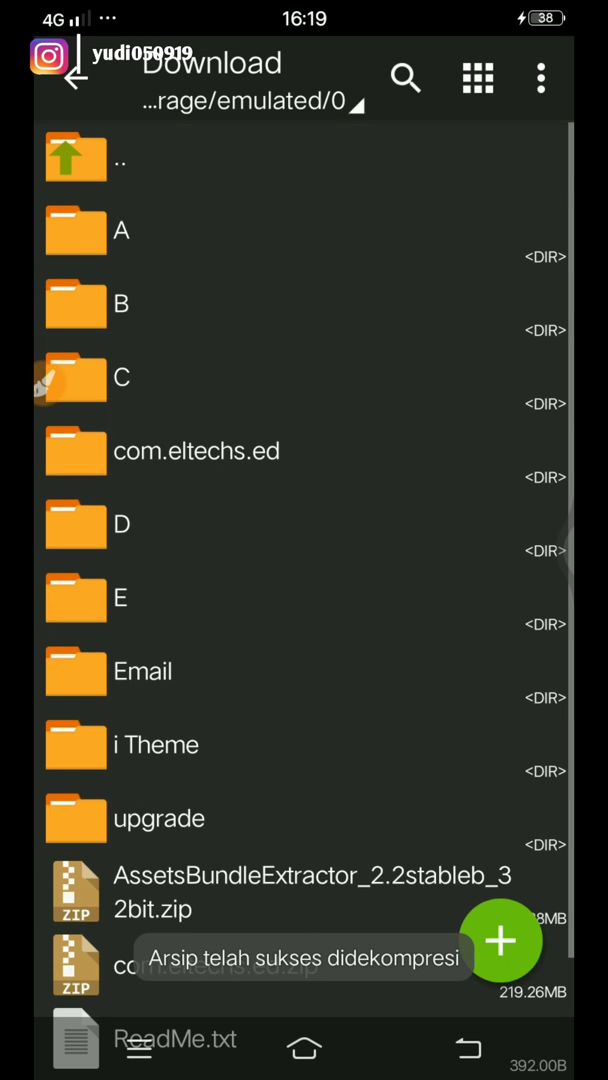
click(196, 450)
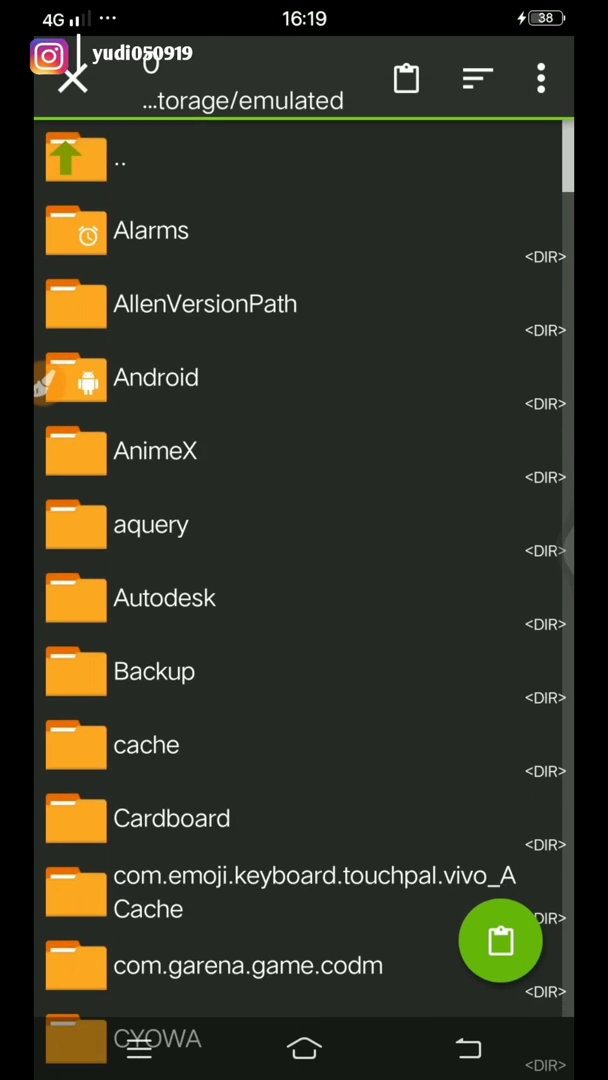
click(156, 376)
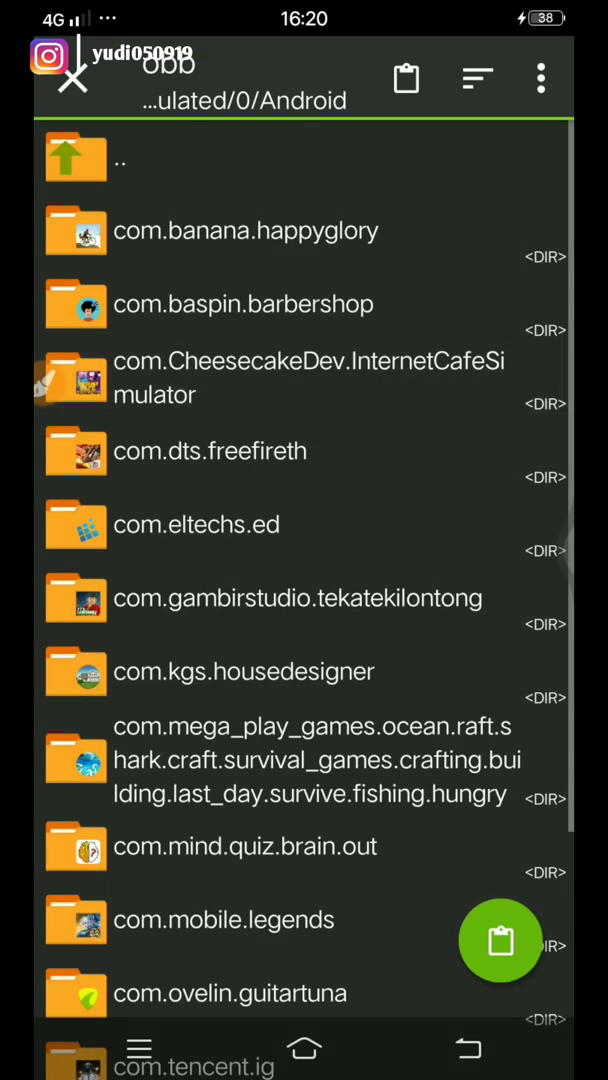
click(196, 524)
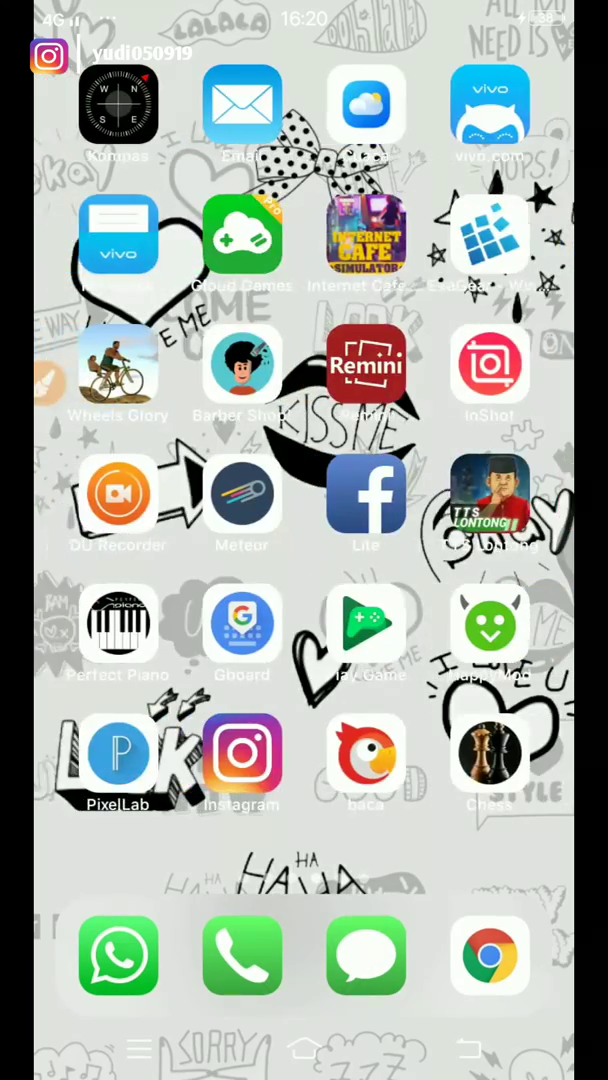
Run Container_1's explorer in ExaGear and launch AssetBundleExtractor.exe.
click(488, 236)
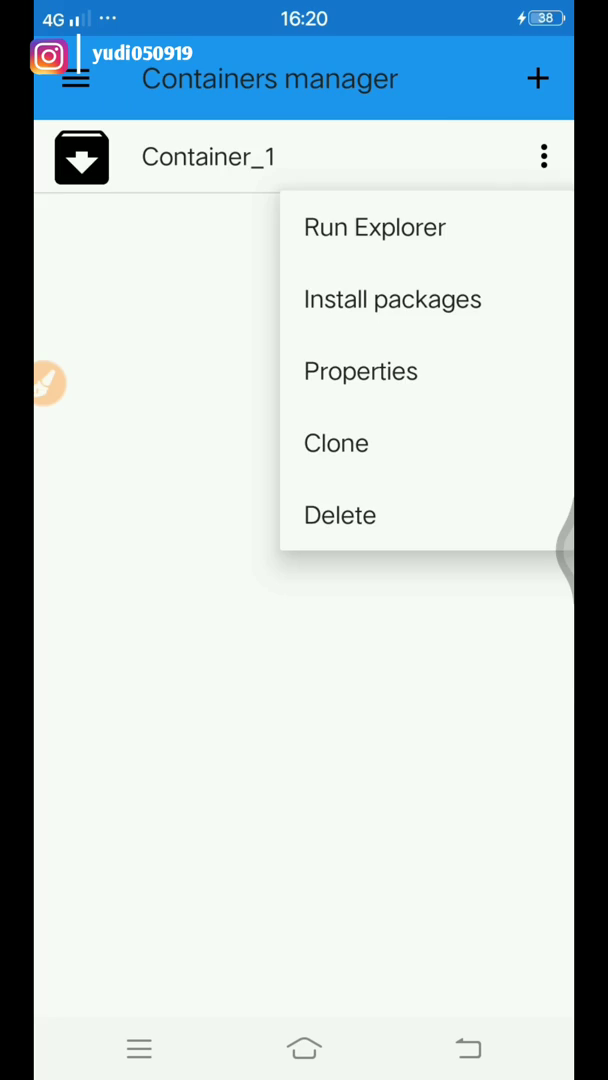
click(374, 228)
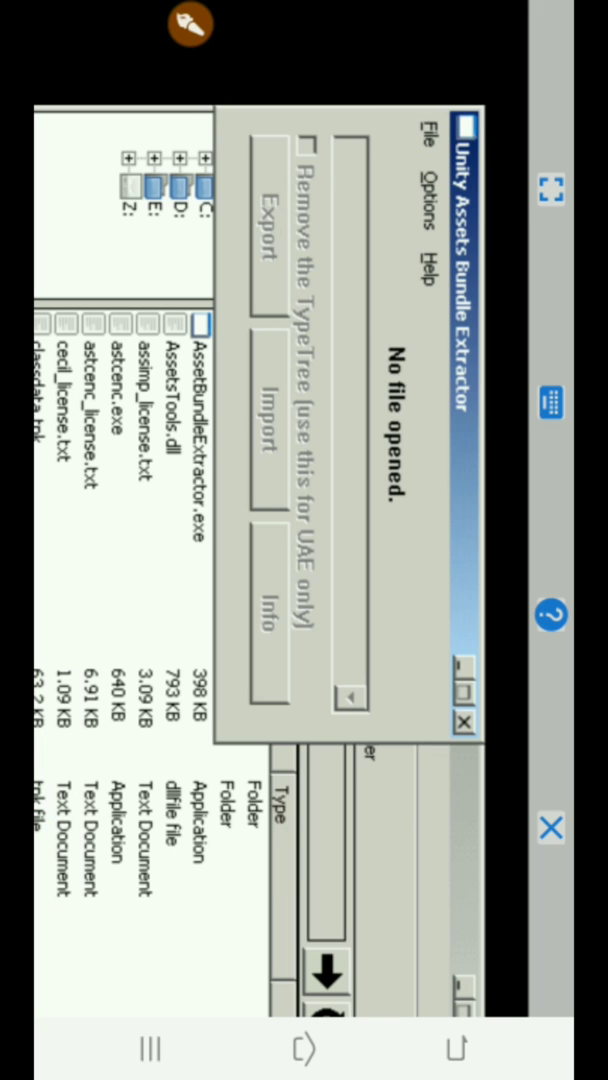
Load Atlas_MainBg.unity3d, list its assets and export the Atlas_MainBg texture as PNG.
click(428, 132)
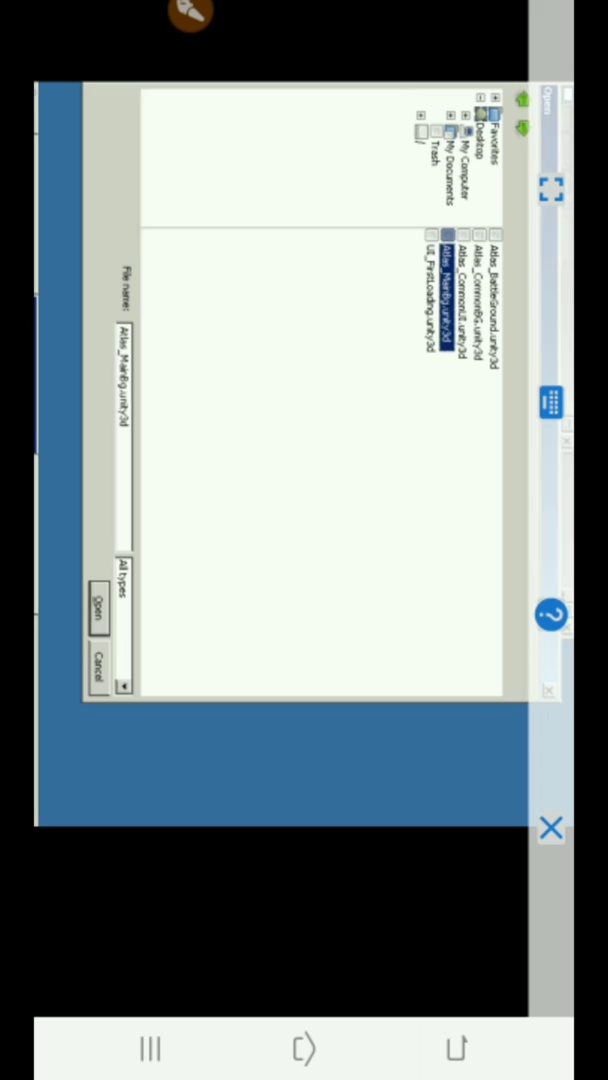
click(92, 616)
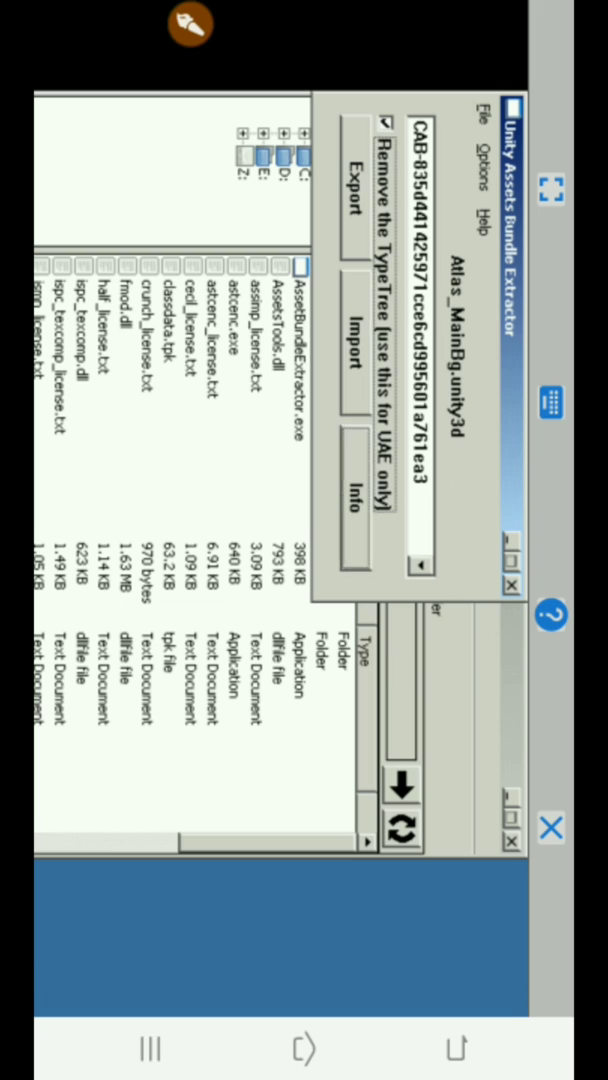
click(342, 498)
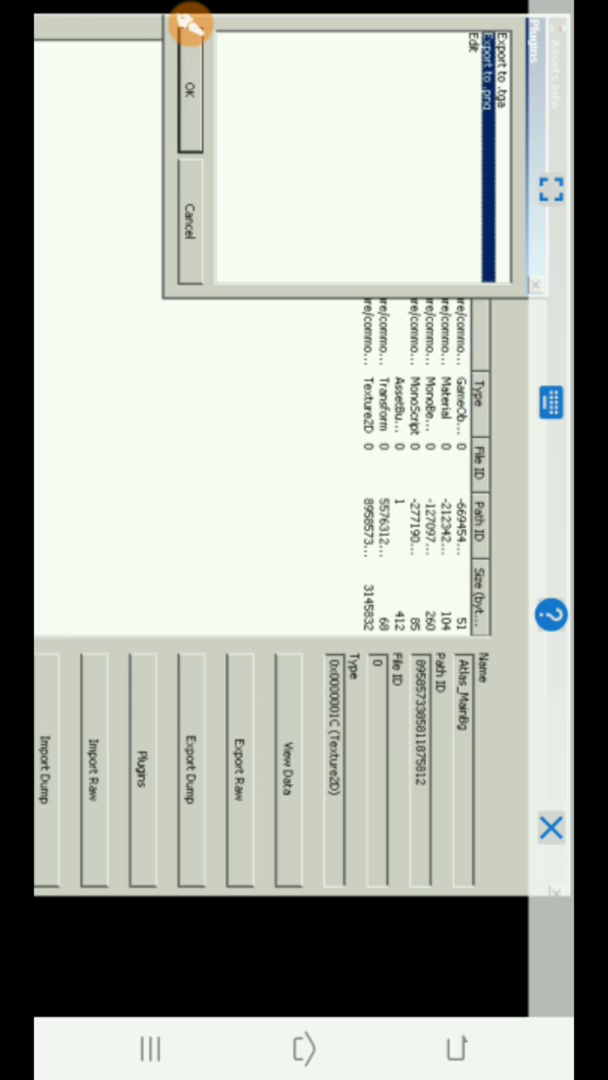
click(190, 88)
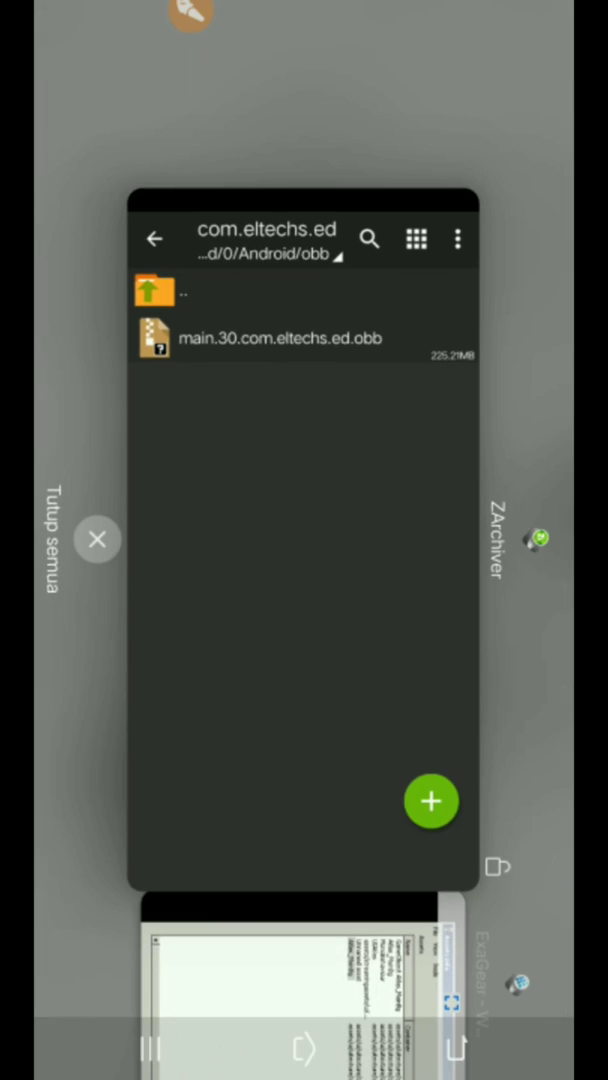
Browse Download's C folder in ZArchiver, then bring the exported texture into the photo editor.
click(300, 540)
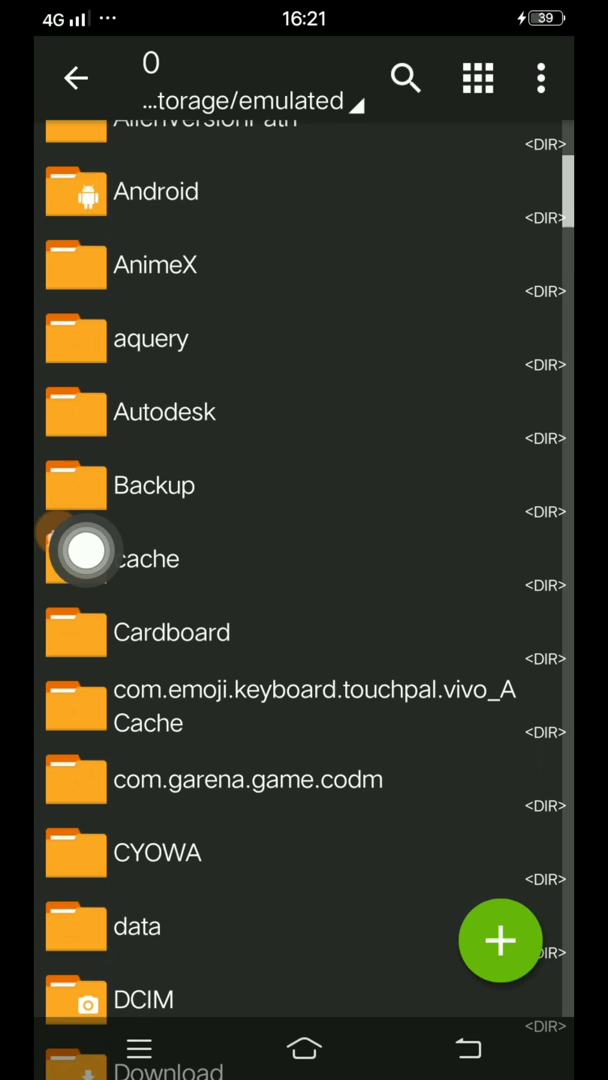
scroll(down, 3)
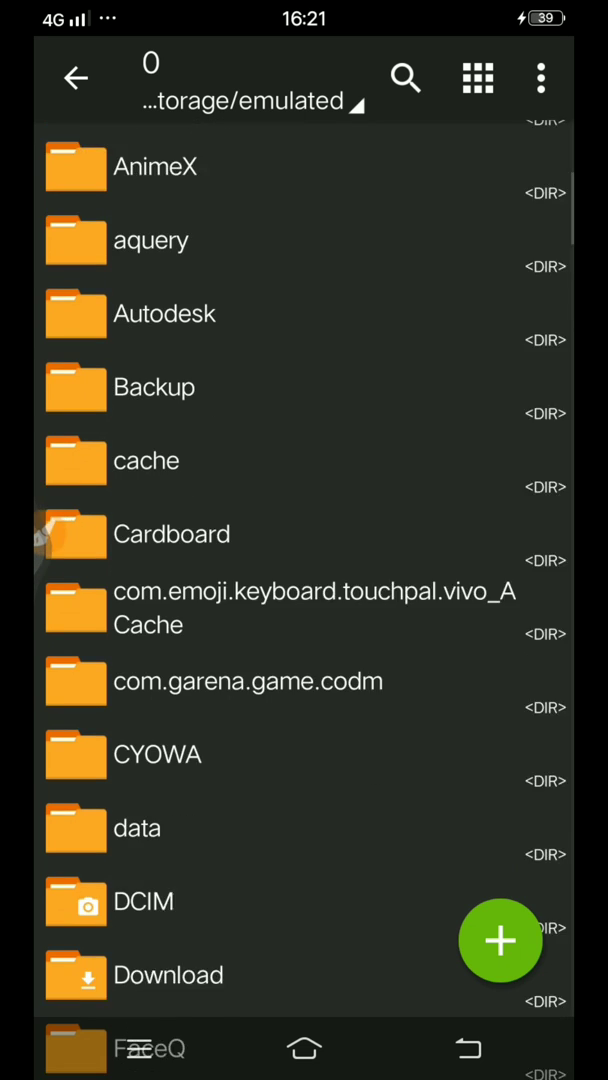
click(168, 974)
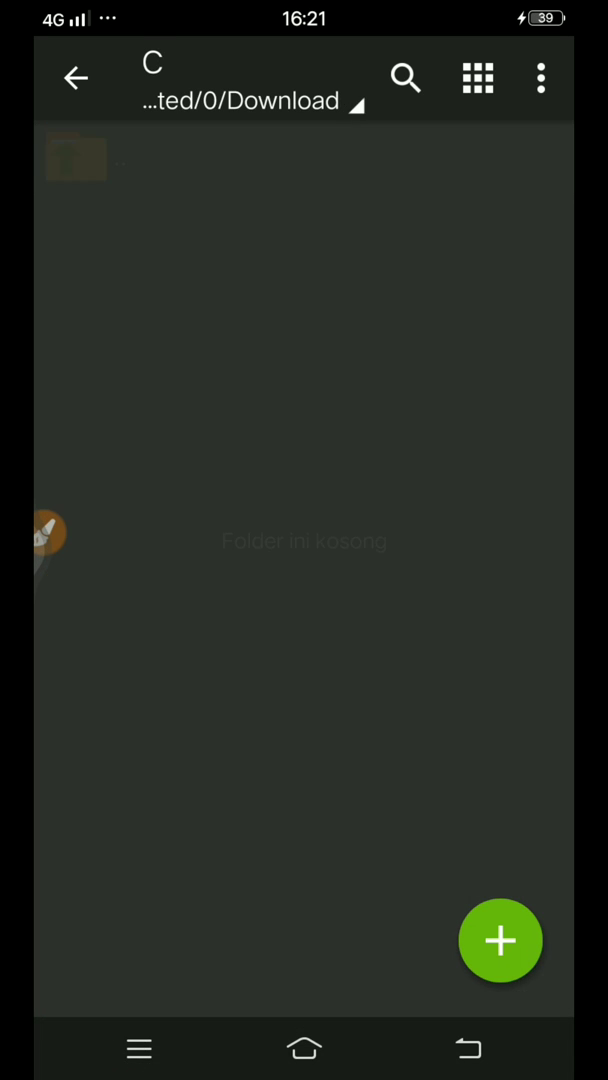
click(138, 1048)
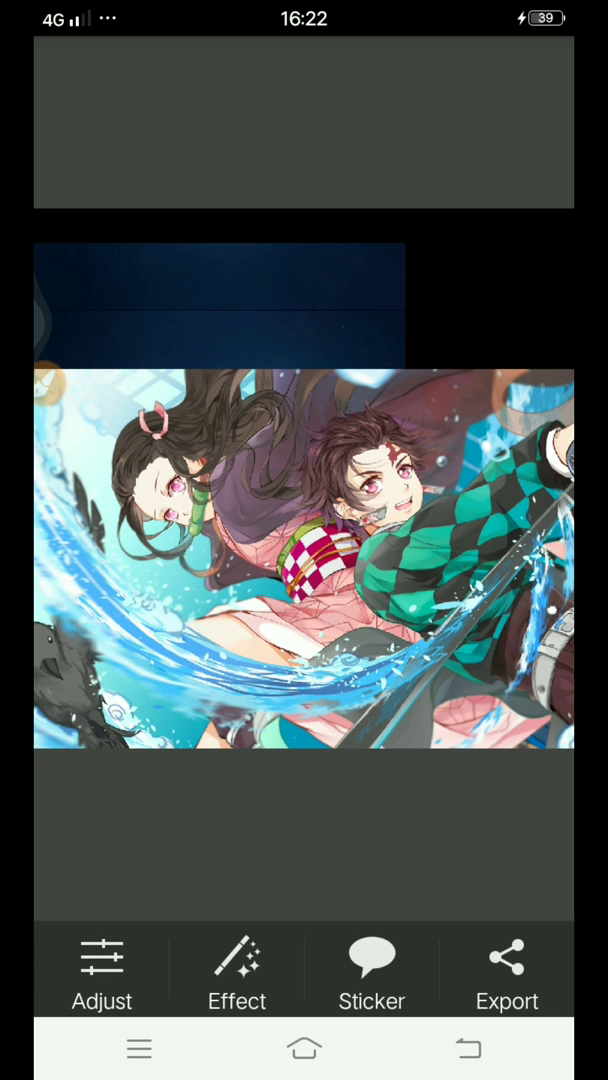
Pick the Kakashi anime background and crop it to 1044 × 654.
click(236, 970)
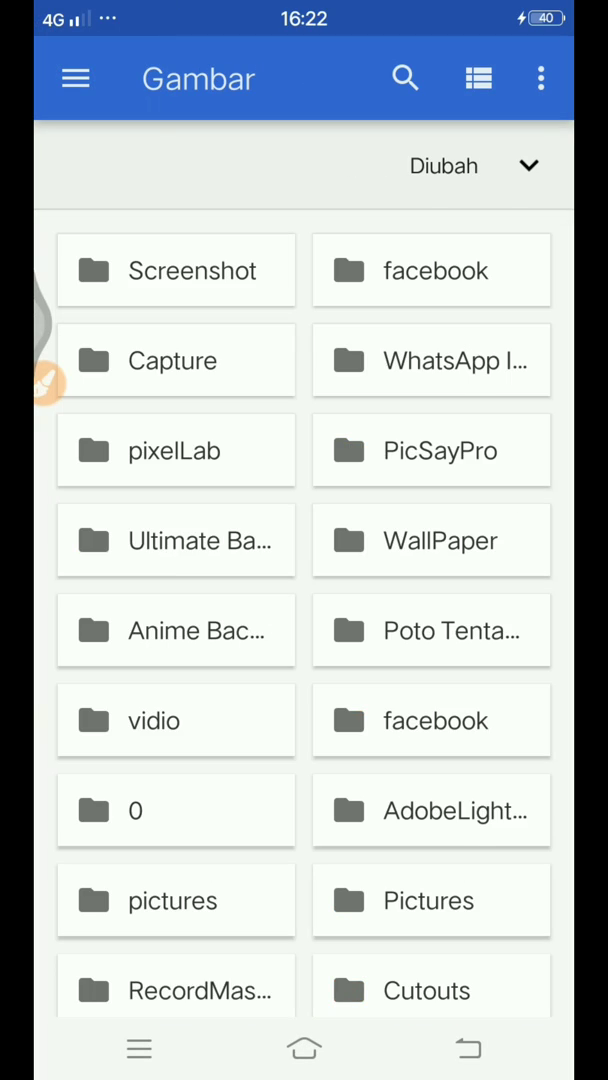
click(176, 630)
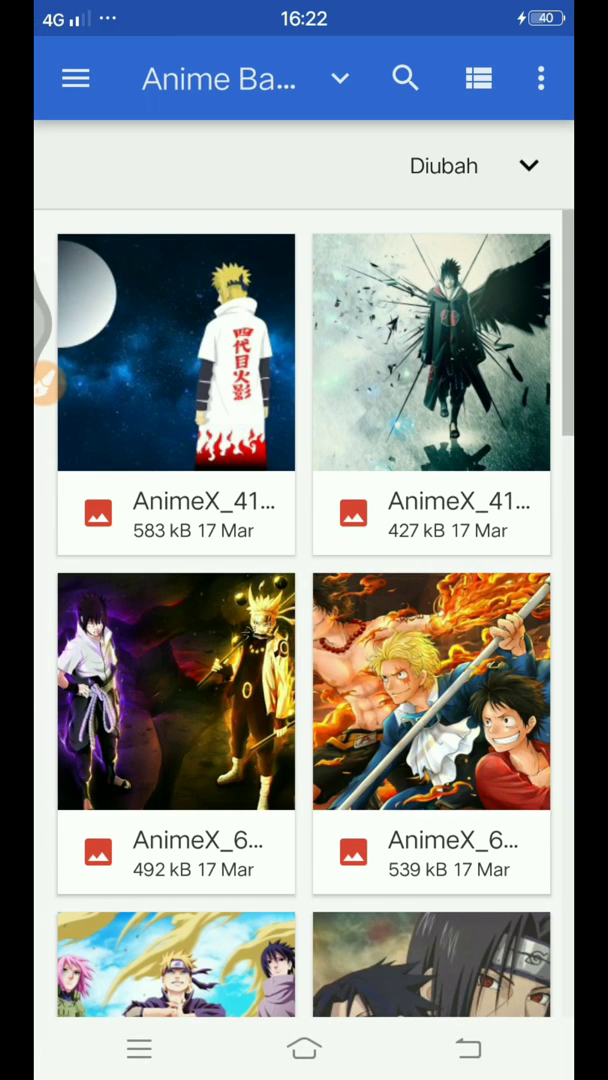
scroll(down, 3)
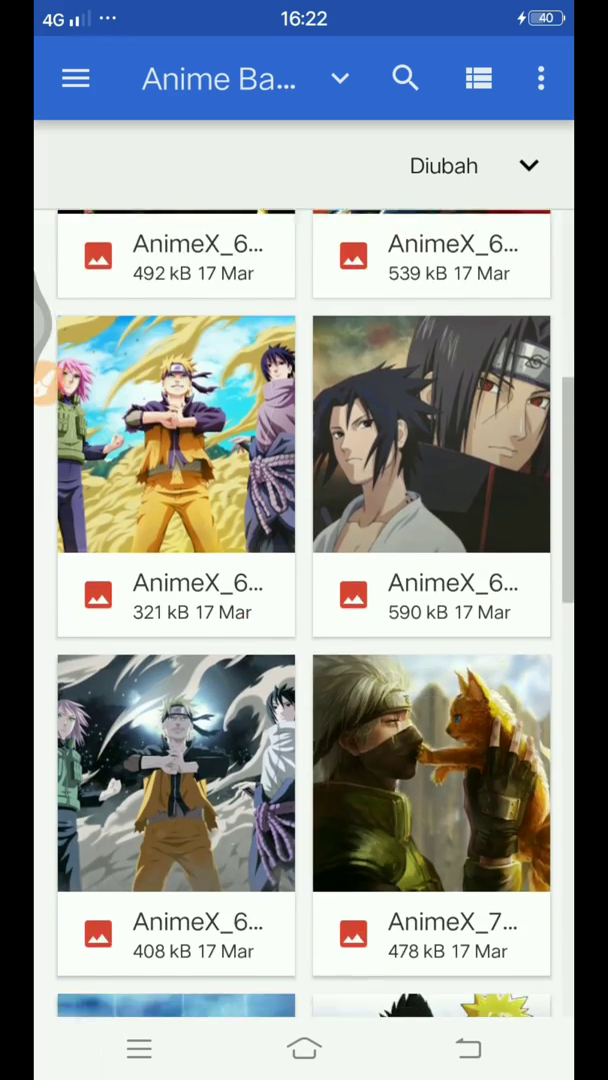
scroll(down, 3)
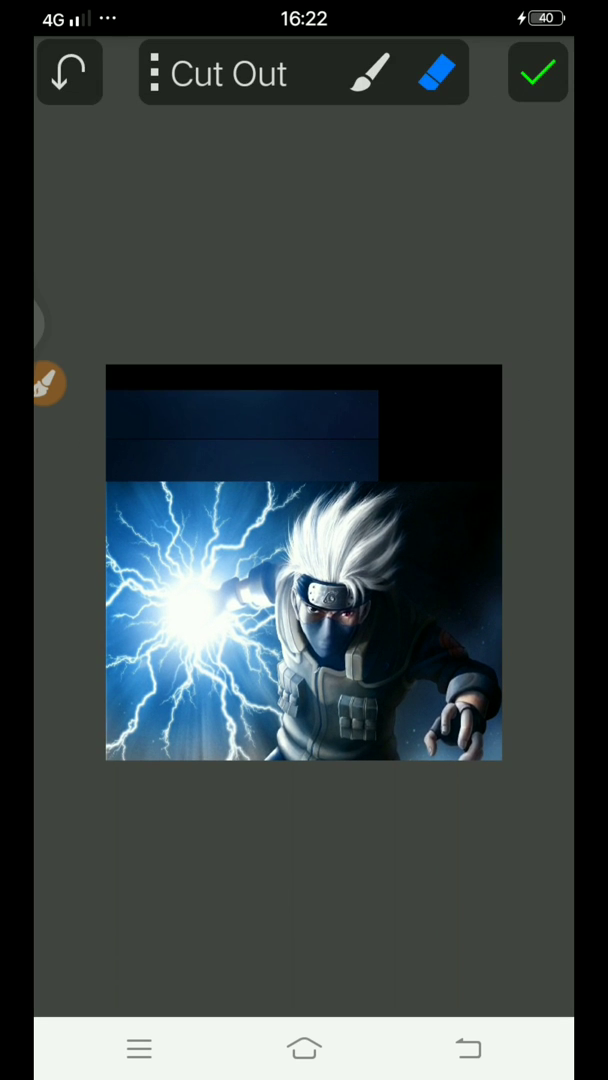
click(538, 72)
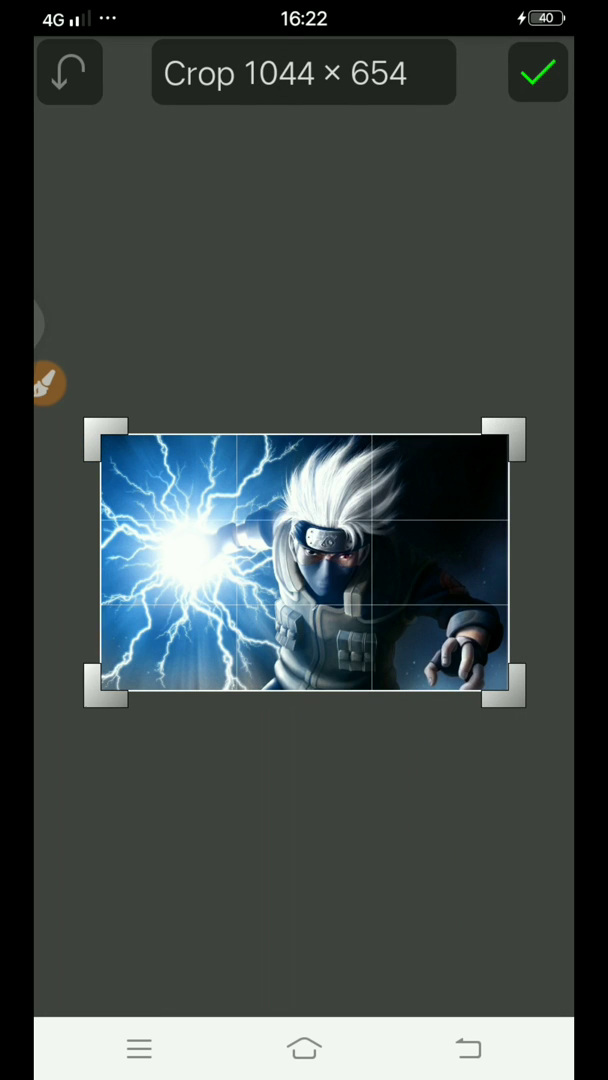
Place the cut-out over the texture and size the lightning section onto it.
drag(510, 576, 184, 576)
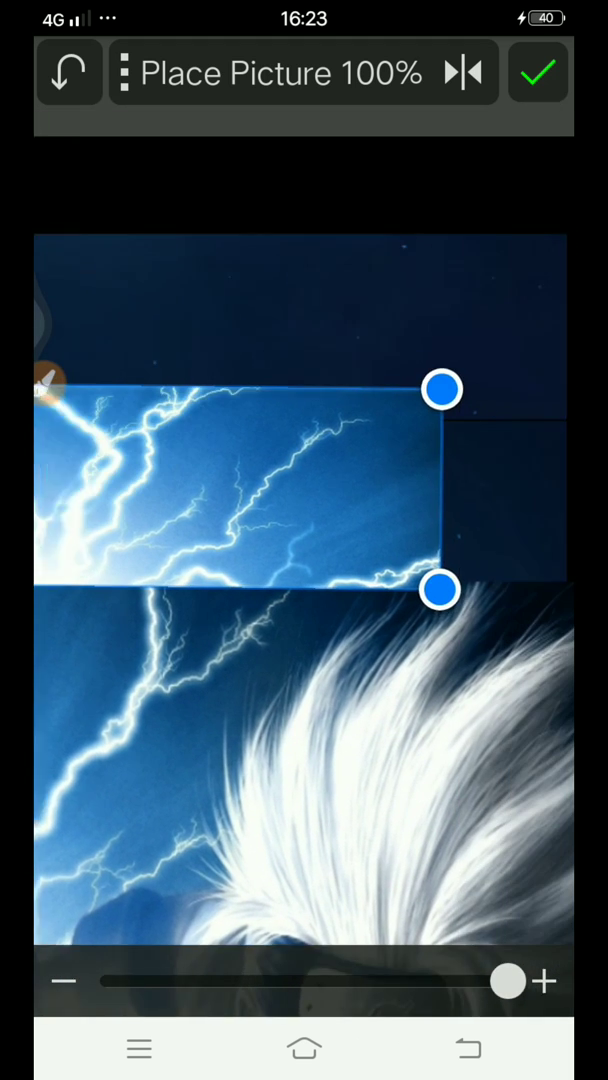
drag(442, 388, 522, 396)
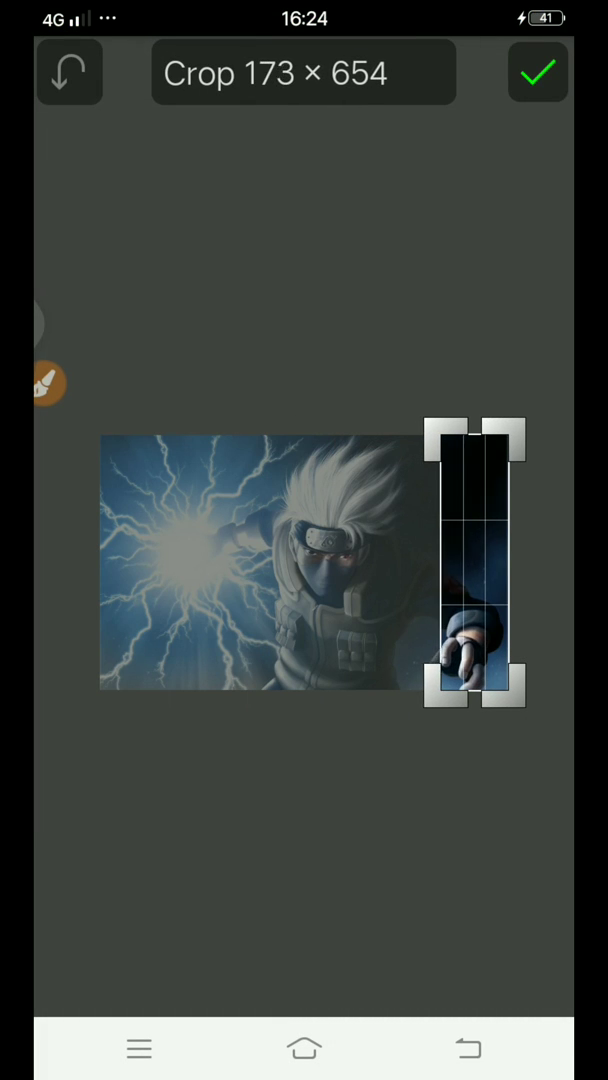
Crop the right-hand 117 × 654 strip and confirm placing it on the image.
drag(430, 576, 470, 576)
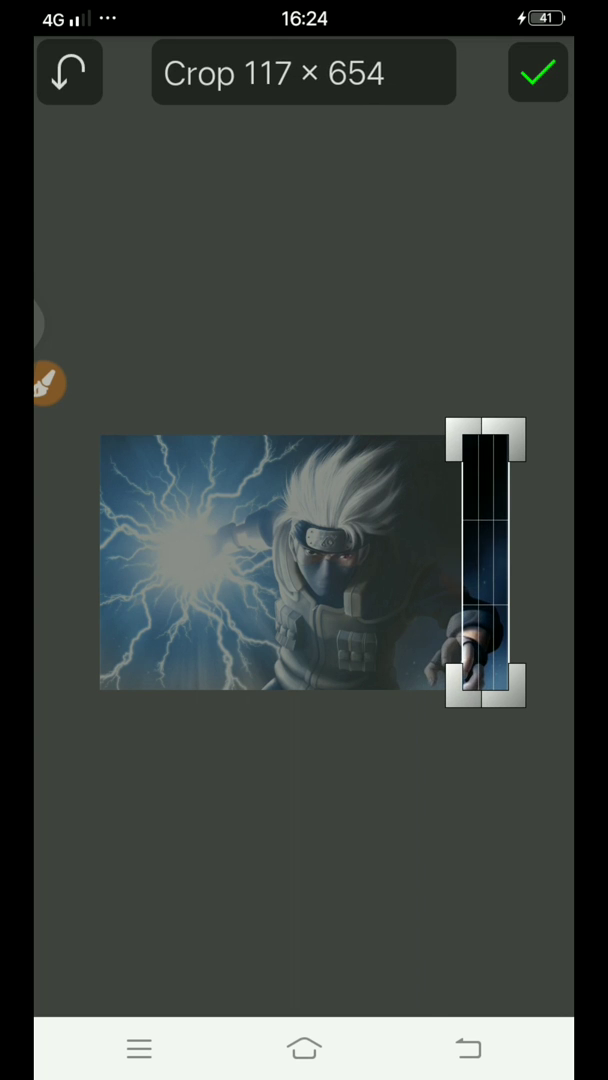
click(538, 72)
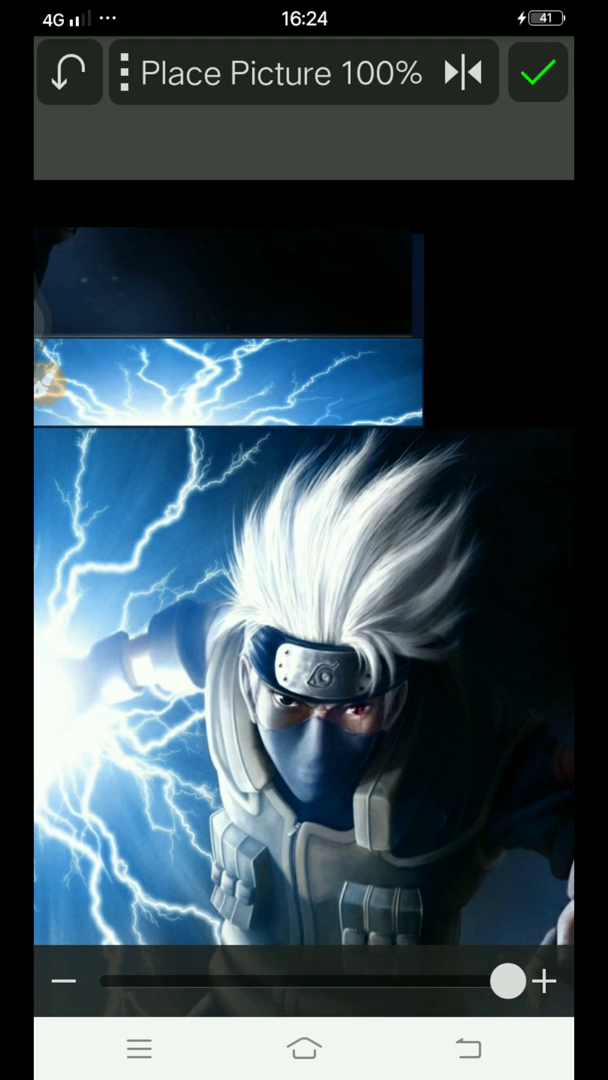
click(230, 290)
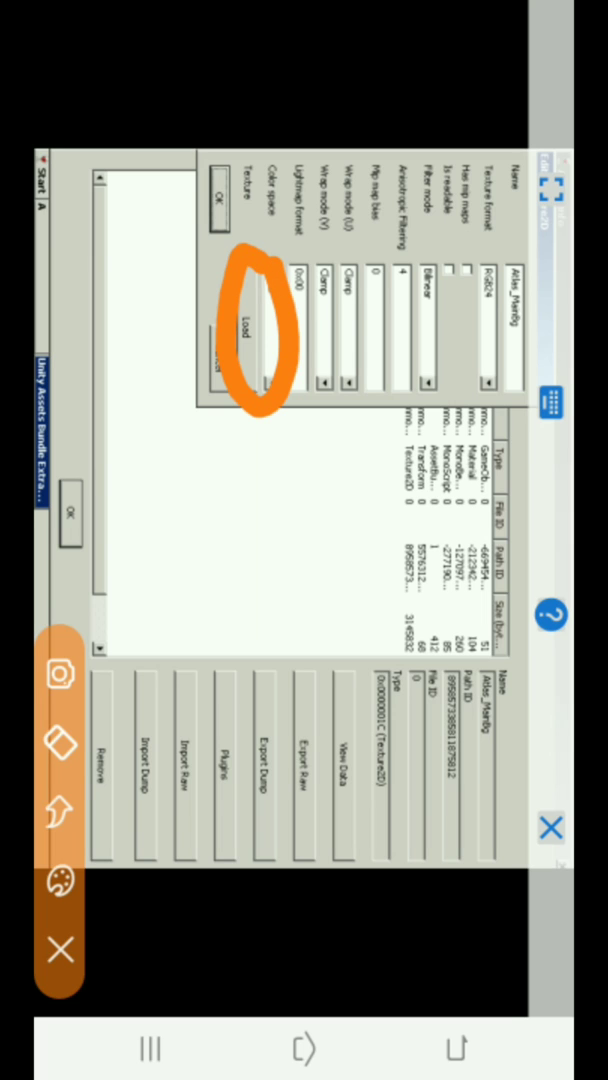
Load the edited PNG into the Atlas_MainBg texture and apply the replacement.
click(252, 328)
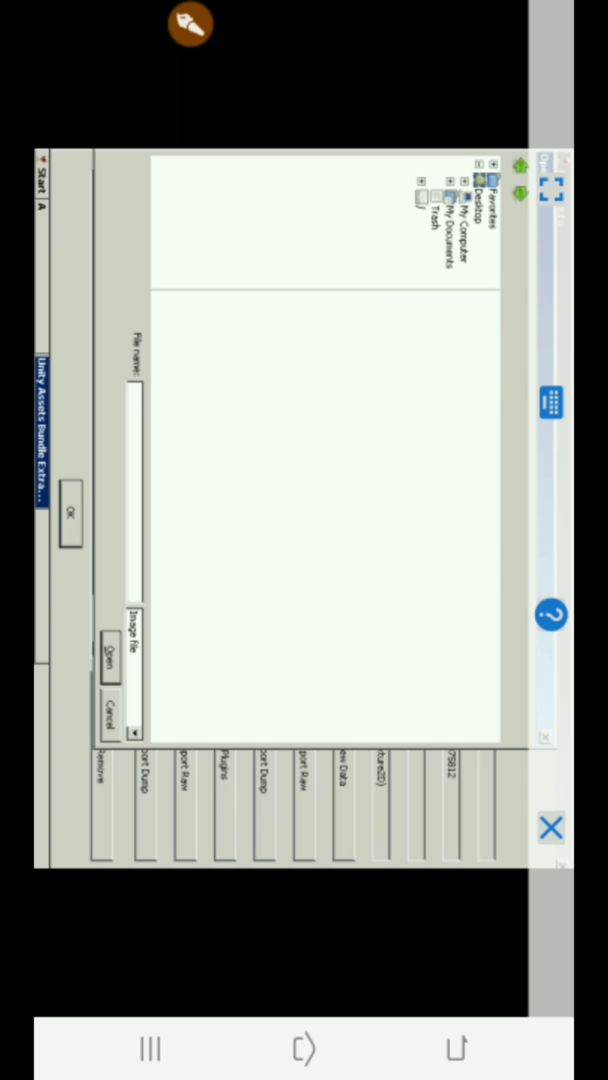
click(456, 200)
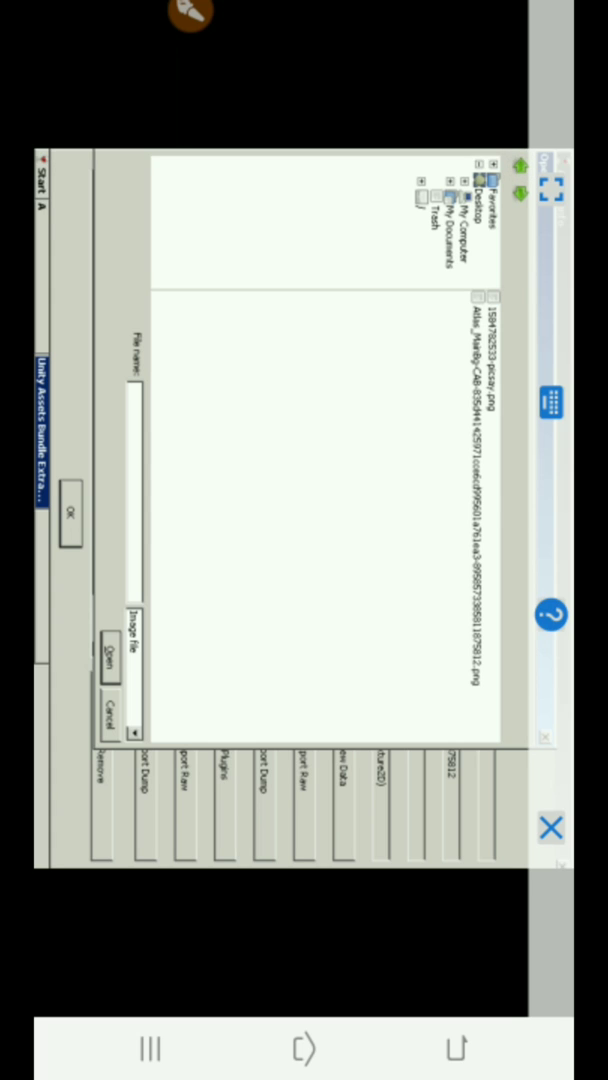
click(490, 350)
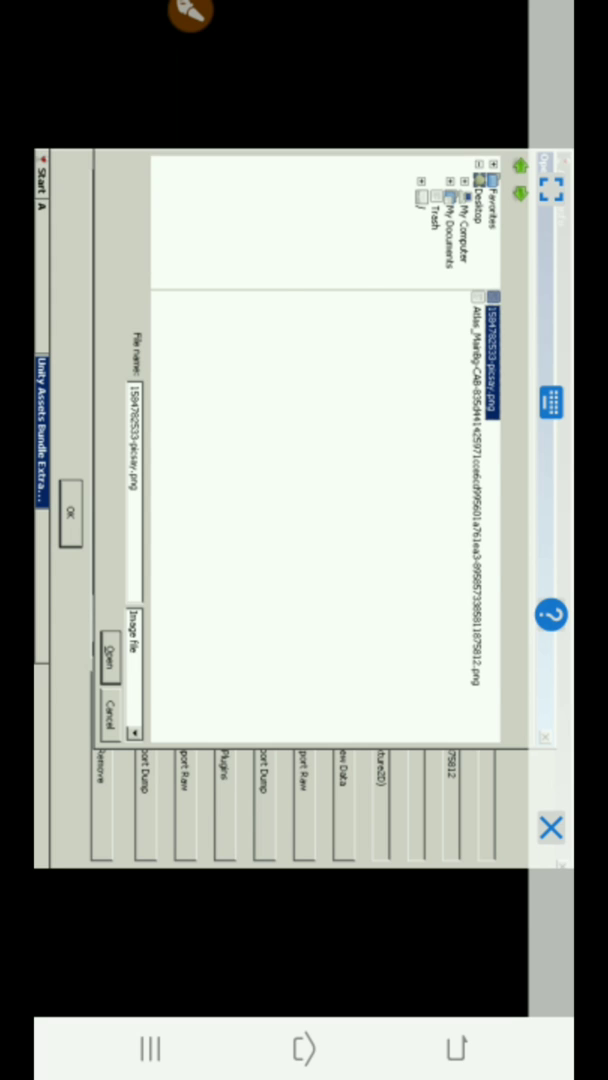
click(108, 648)
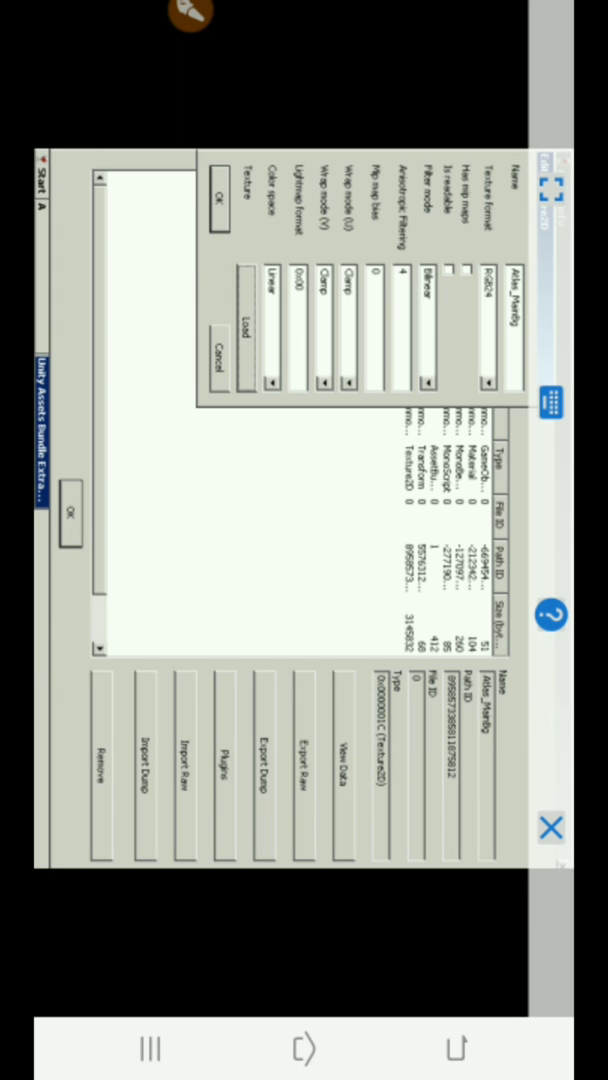
click(216, 196)
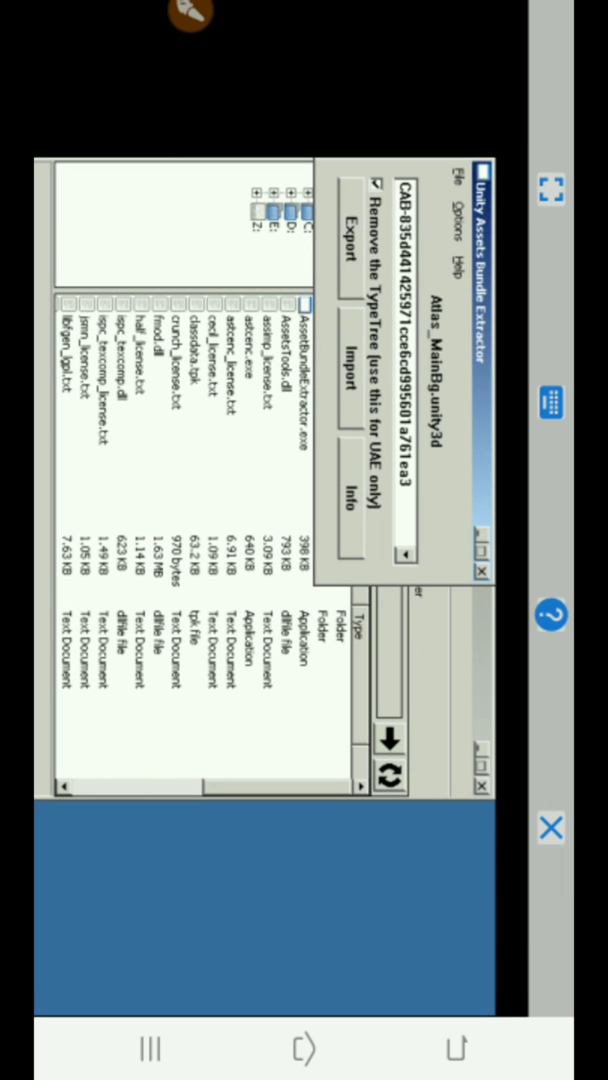
Save the modified bundle as Atlas_MainBg.unity3d into Download.
click(462, 176)
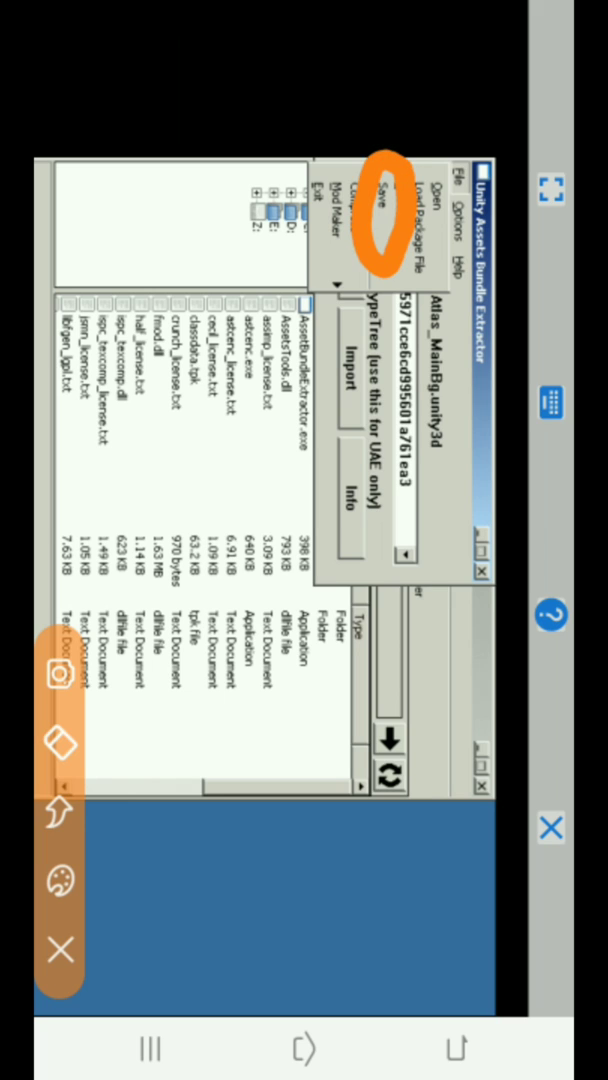
click(382, 188)
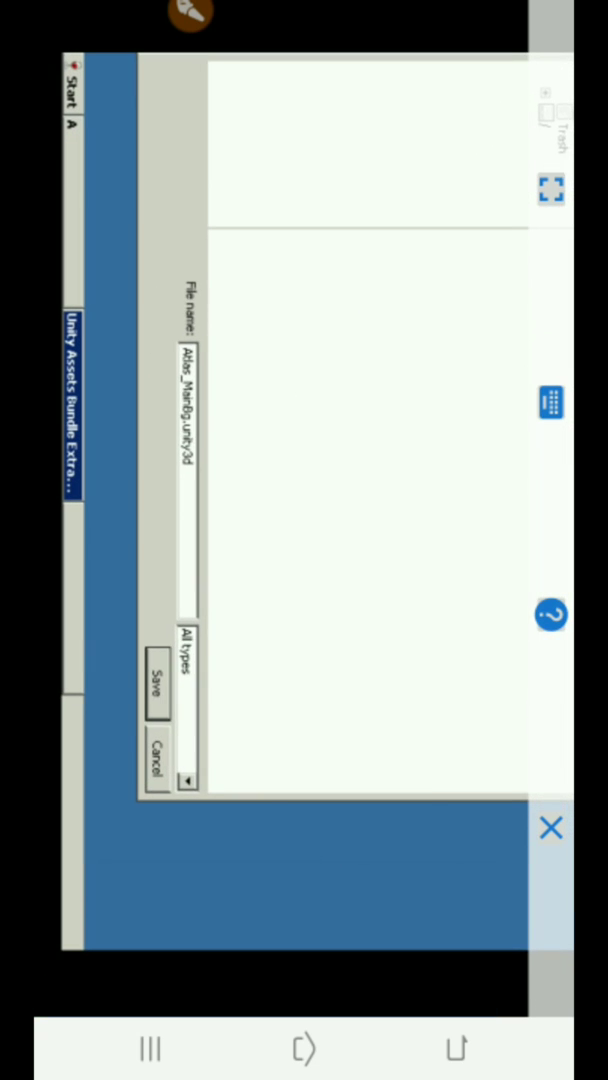
click(152, 686)
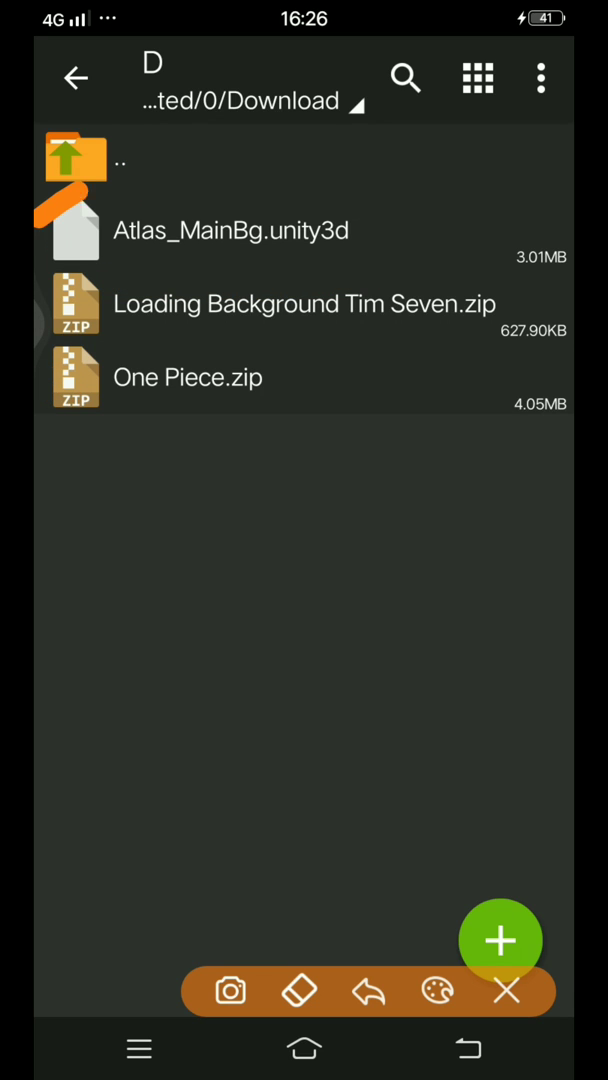
Copy Atlas_MainBg.unity3d and browse into Android/data toward the game folder.
click(300, 230)
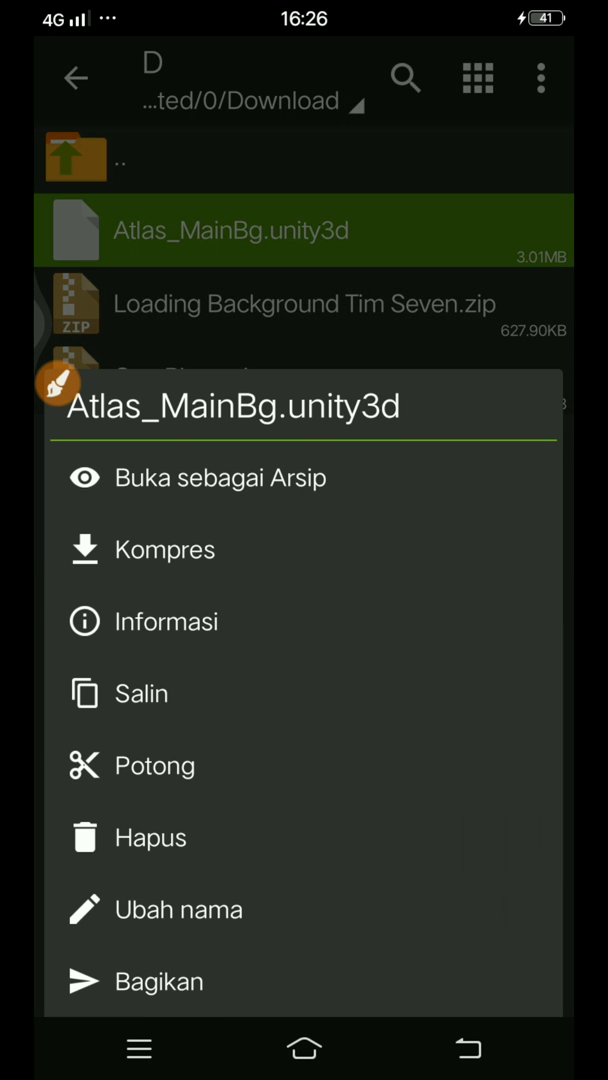
click(140, 692)
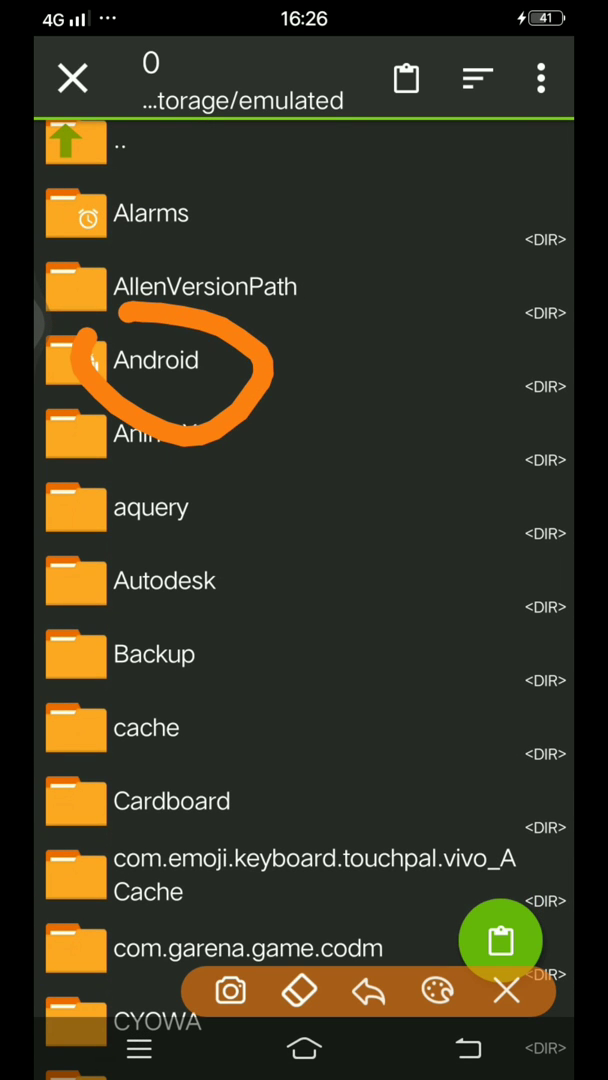
click(156, 360)
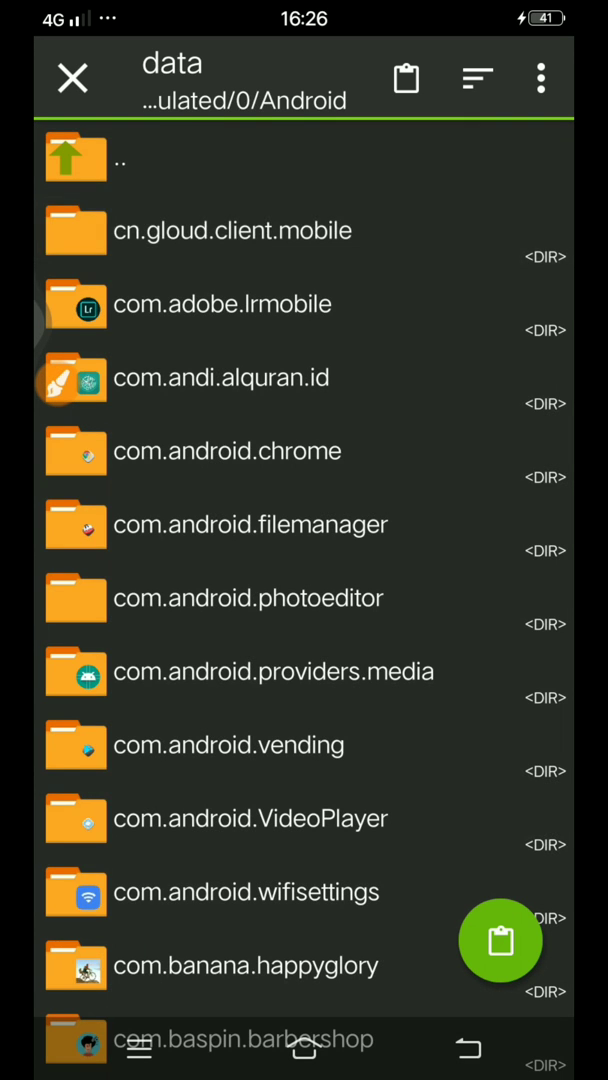
click(222, 376)
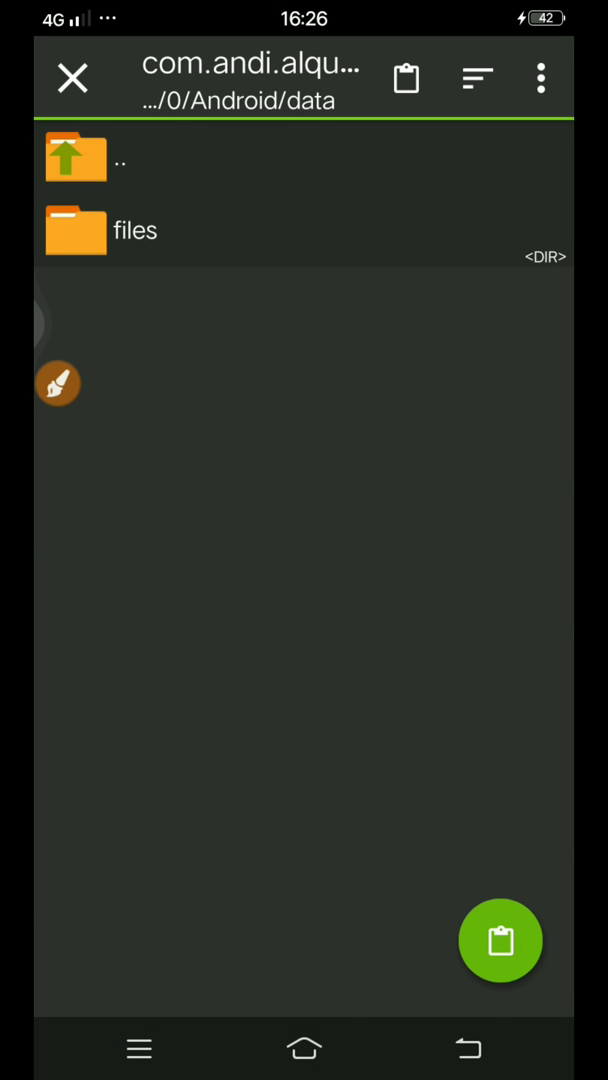
click(76, 156)
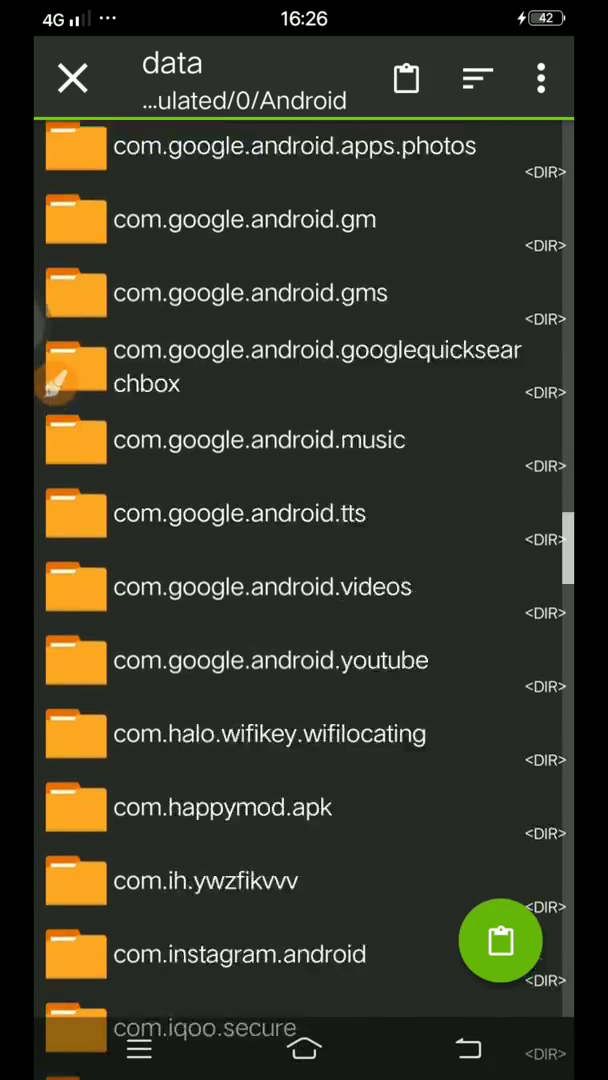
scroll(down, 3)
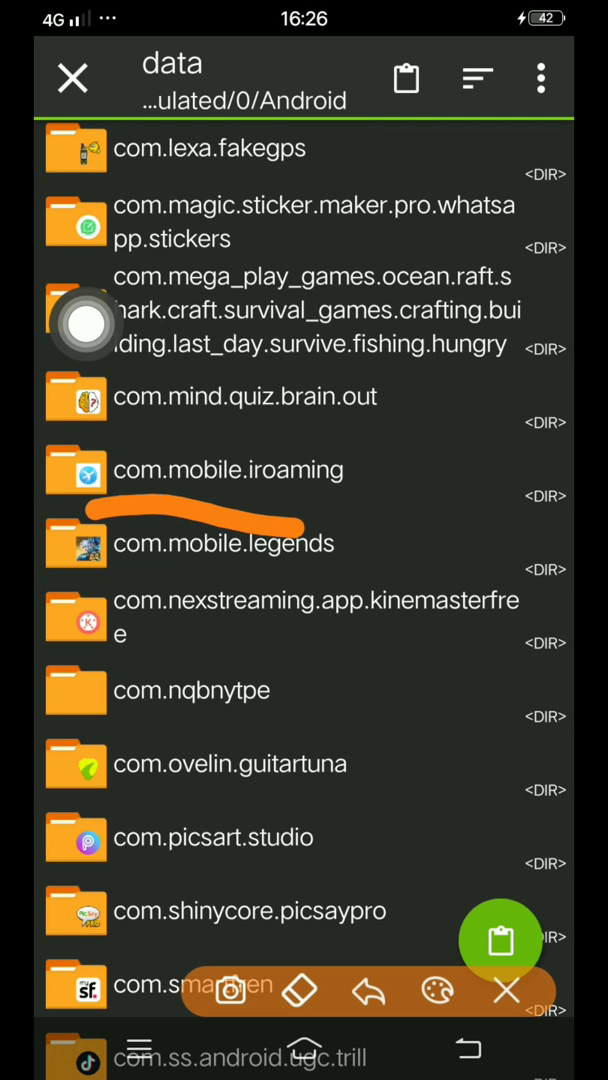
Paste into com.mobile.legends files/assets/UI/android, overwriting the existing Atlas_MainBg.unity3d.
click(226, 544)
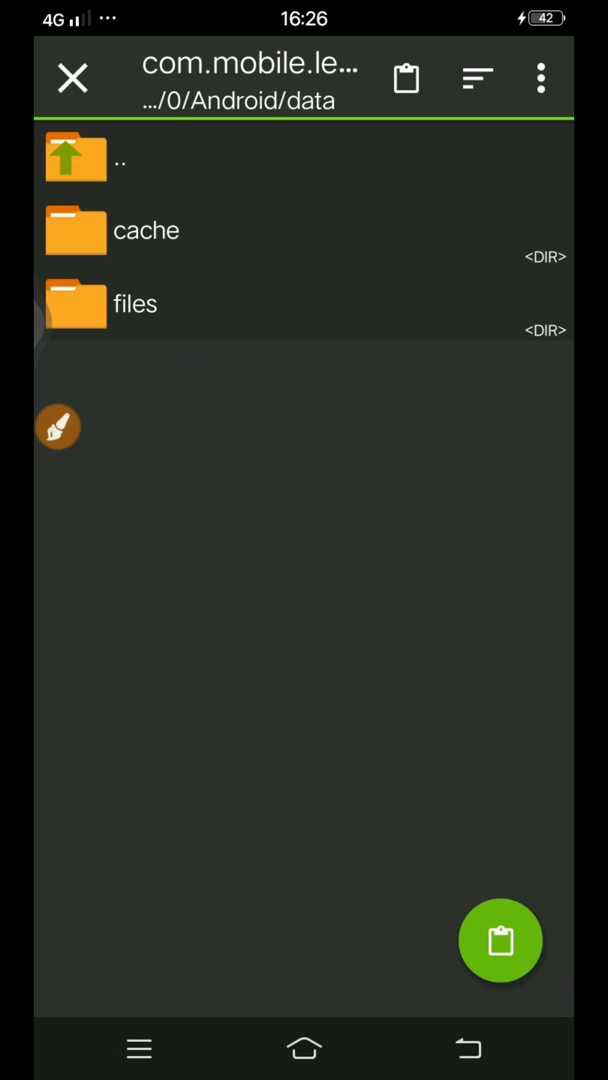
click(136, 304)
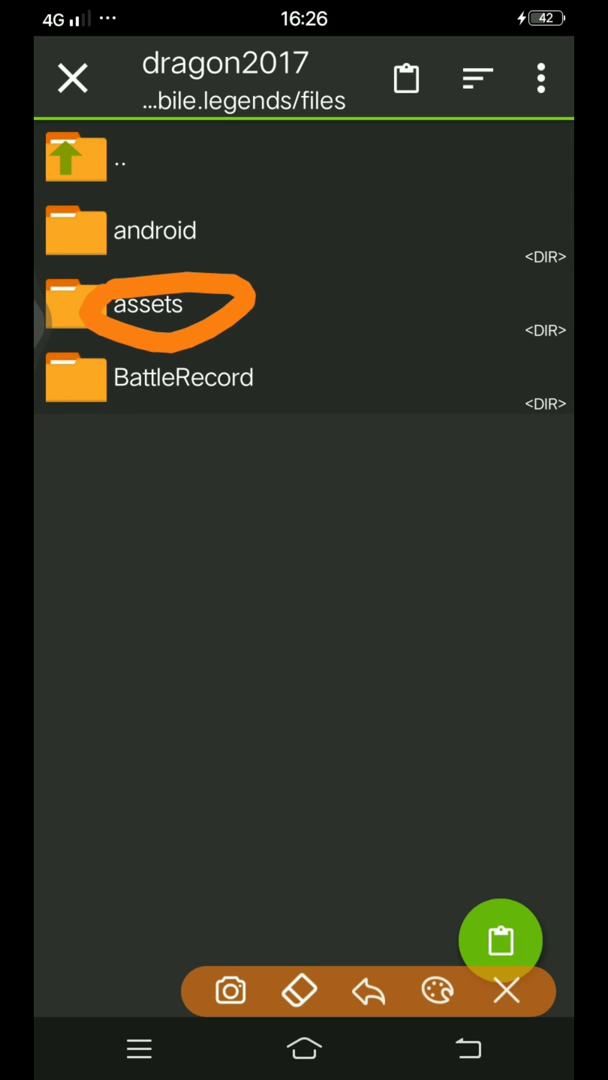
click(148, 304)
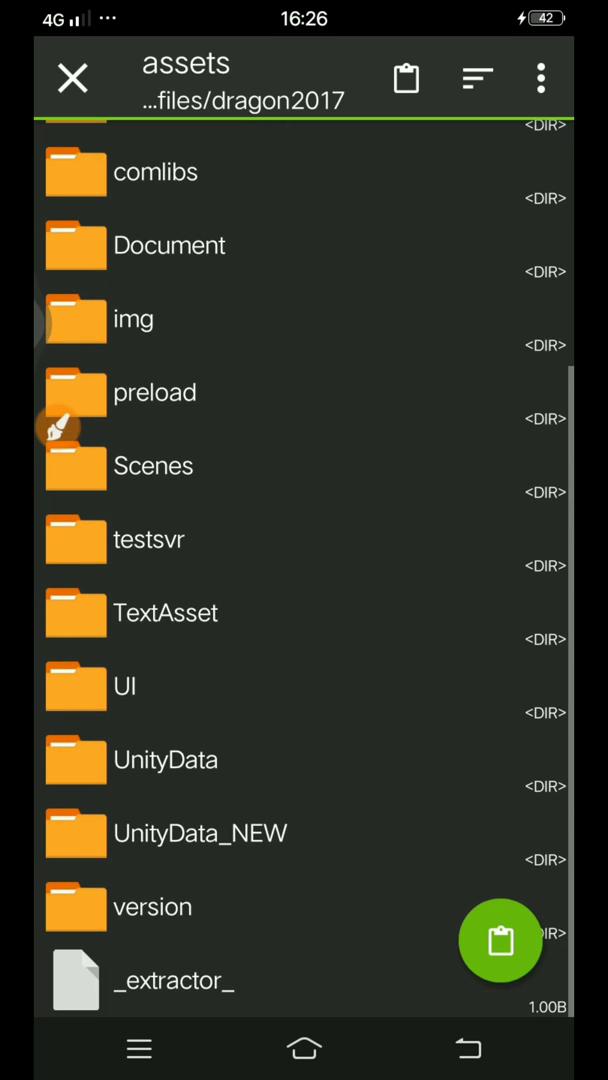
click(120, 688)
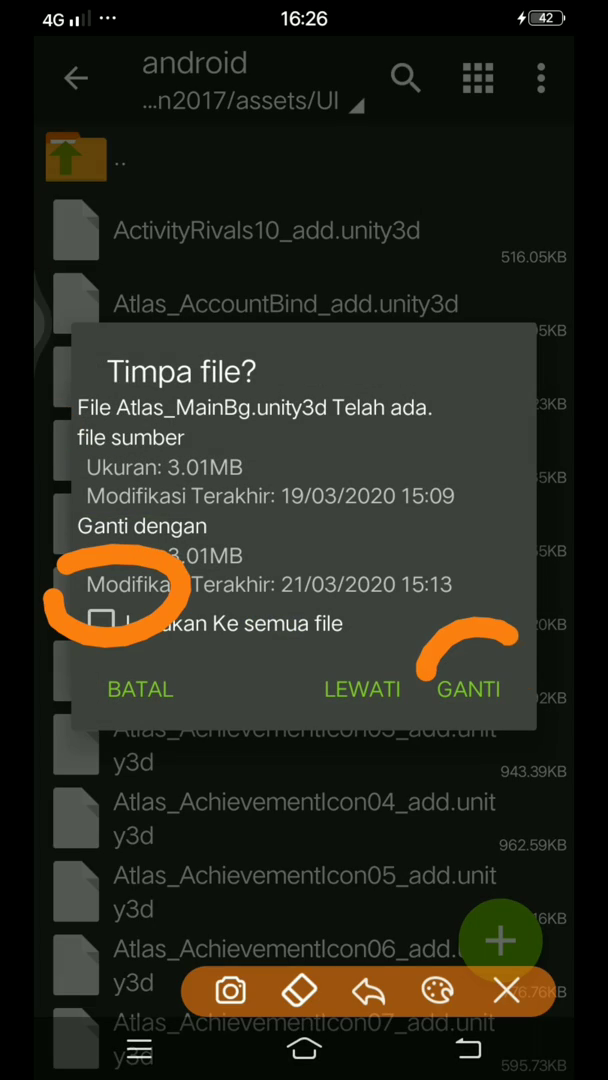
click(468, 688)
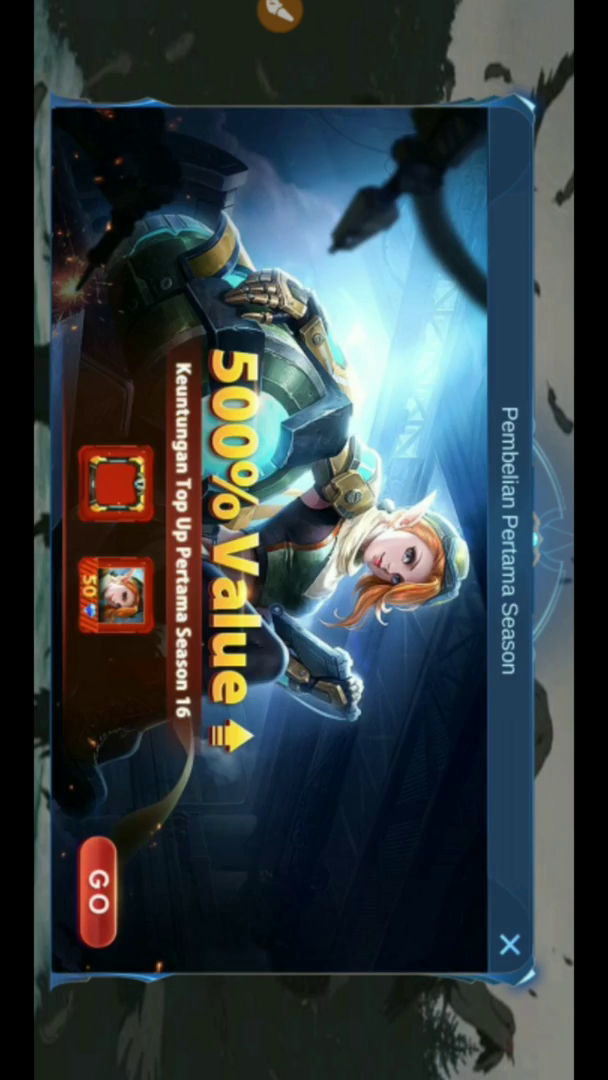
Dismiss the season promotion popup to reach the Mobile Legends lobby.
click(504, 944)
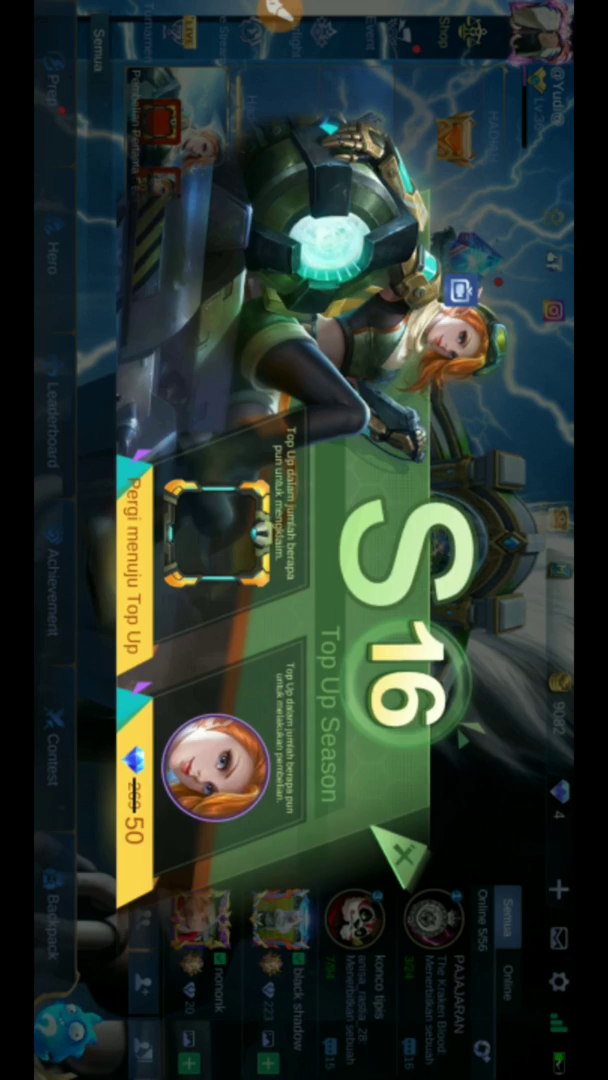